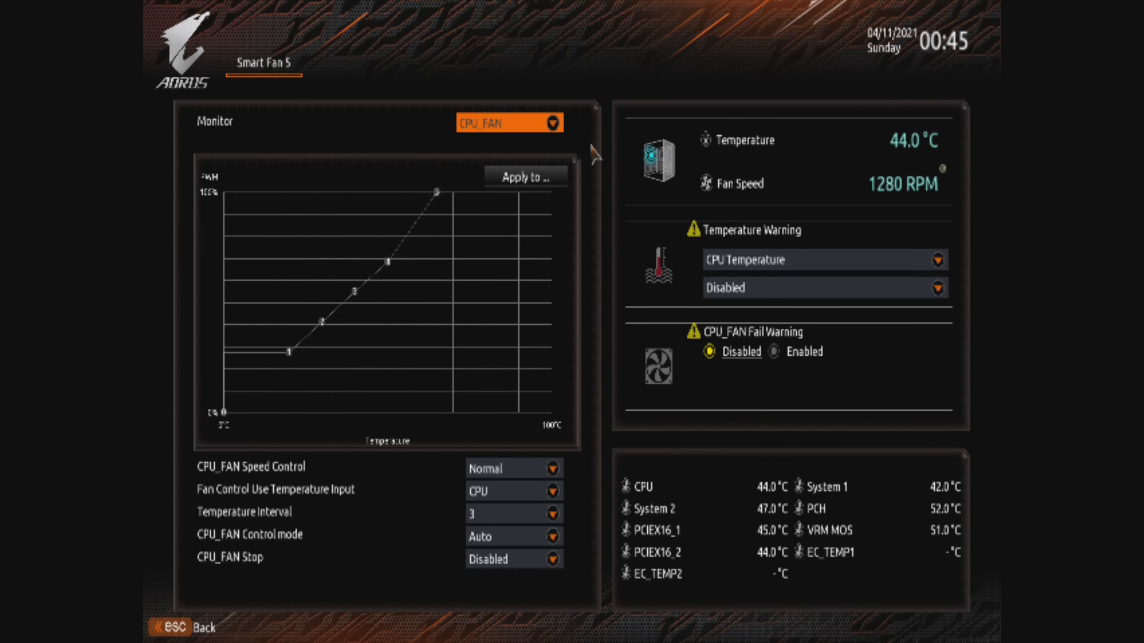
# Step: Select MOS_FAN in the Smart Fan 5 monitor list and show its speed control modes
pyautogui.click(510, 121)
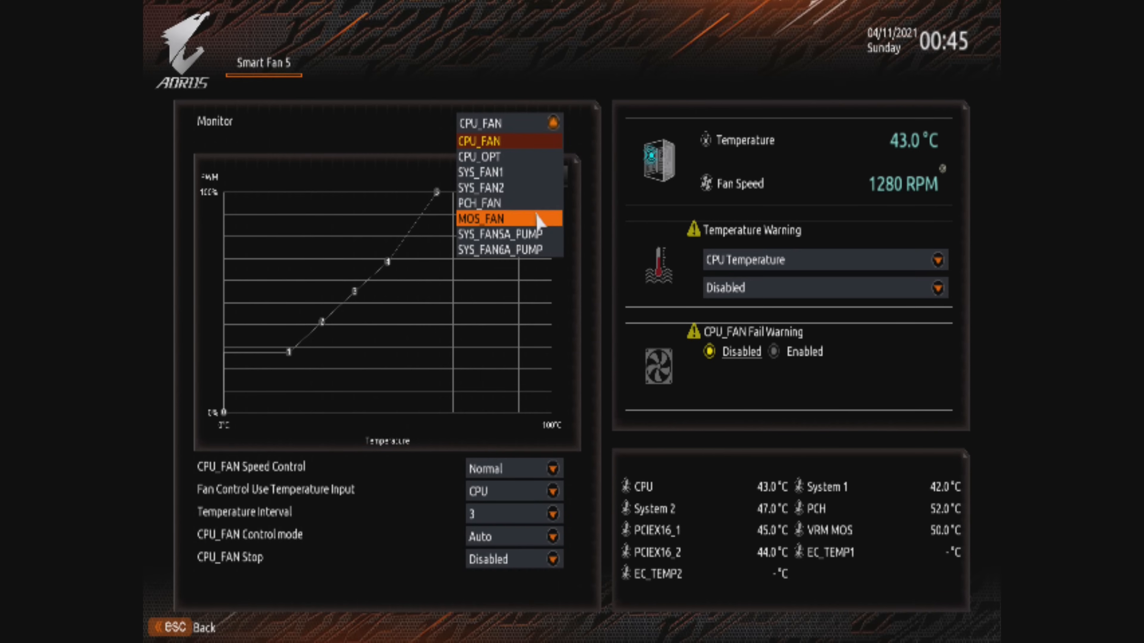
pyautogui.click(493, 218)
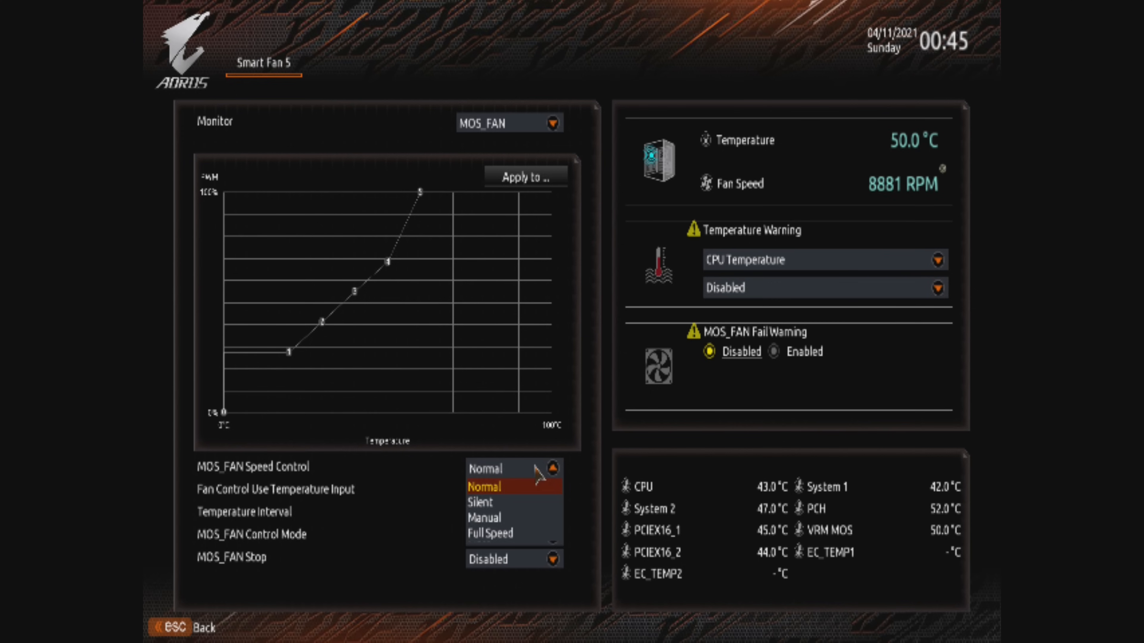
pyautogui.click(479, 501)
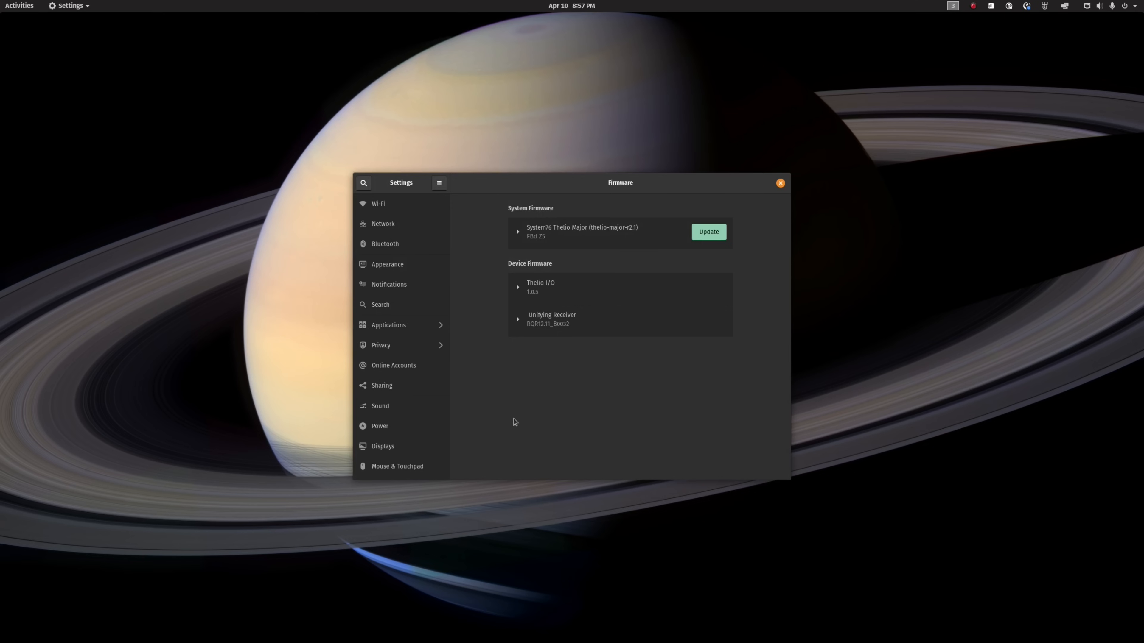
# Step: Expand the System76 Thelio Major firmware entry to show its changelog with the MOS_FAN Silent update
pyautogui.click(518, 231)
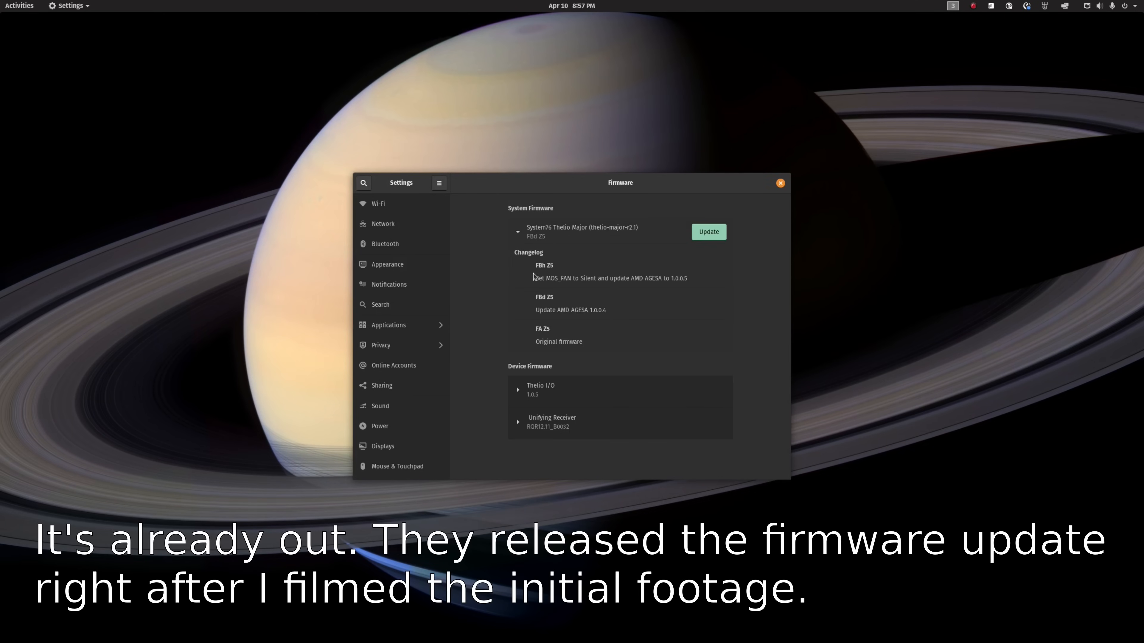
pyautogui.moveTo(571, 285)
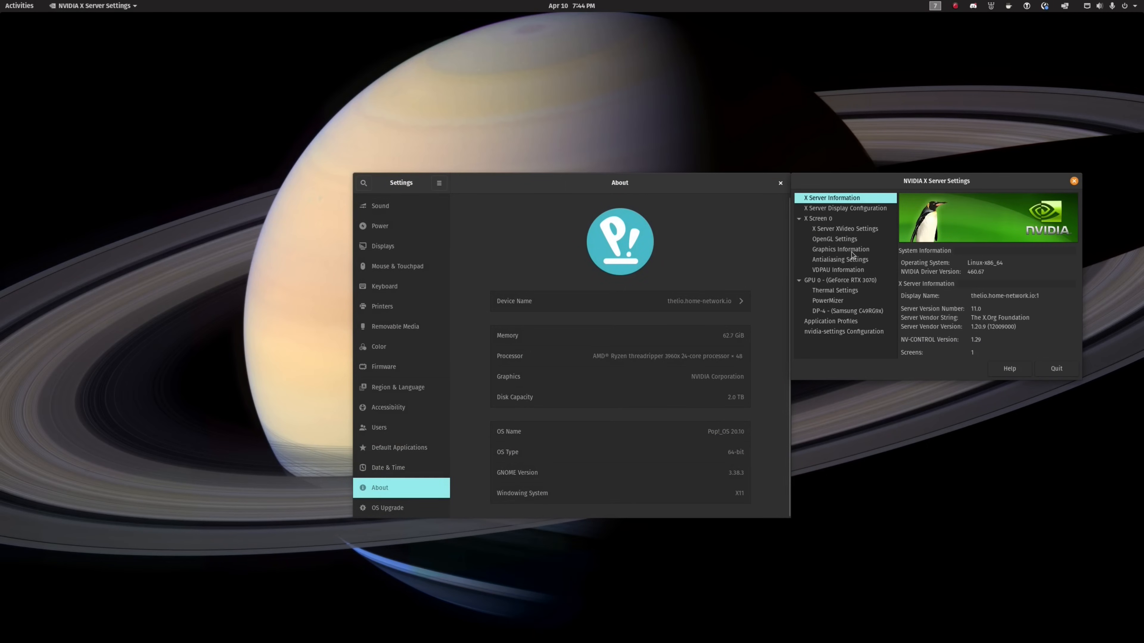
# Step: Show the About page specs beside NVIDIA X Server Information (Threadripper 3960X, RTX 3070)
pyautogui.click(838, 280)
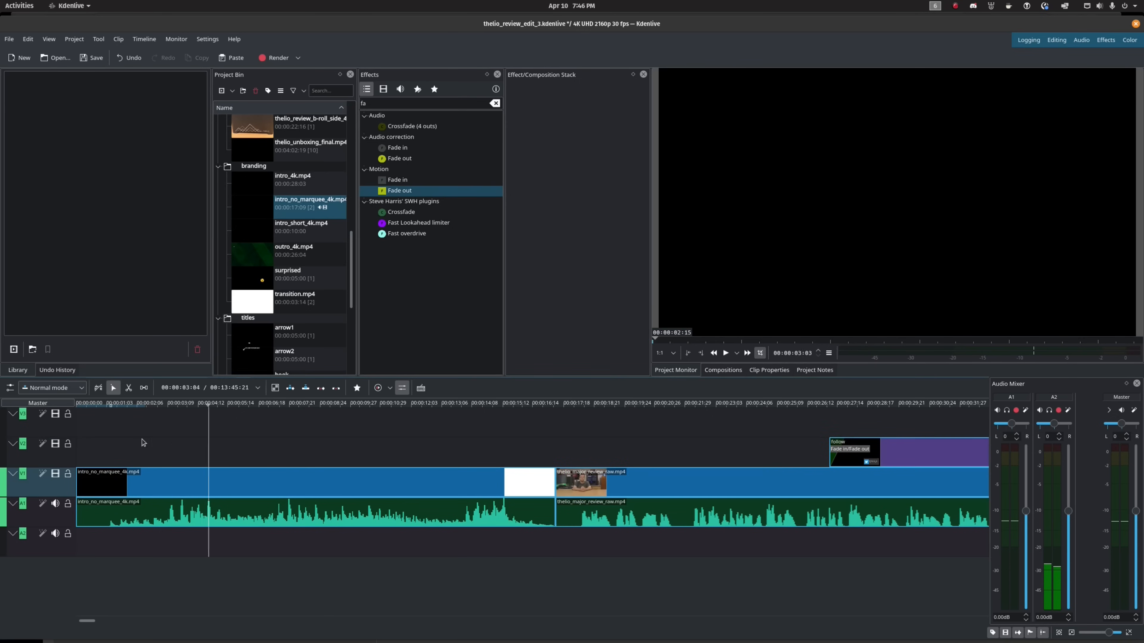
# Step: Play the project from the intro into the presenter footage, then jump the playhead to about 00:02:32
pyautogui.click(725, 352)
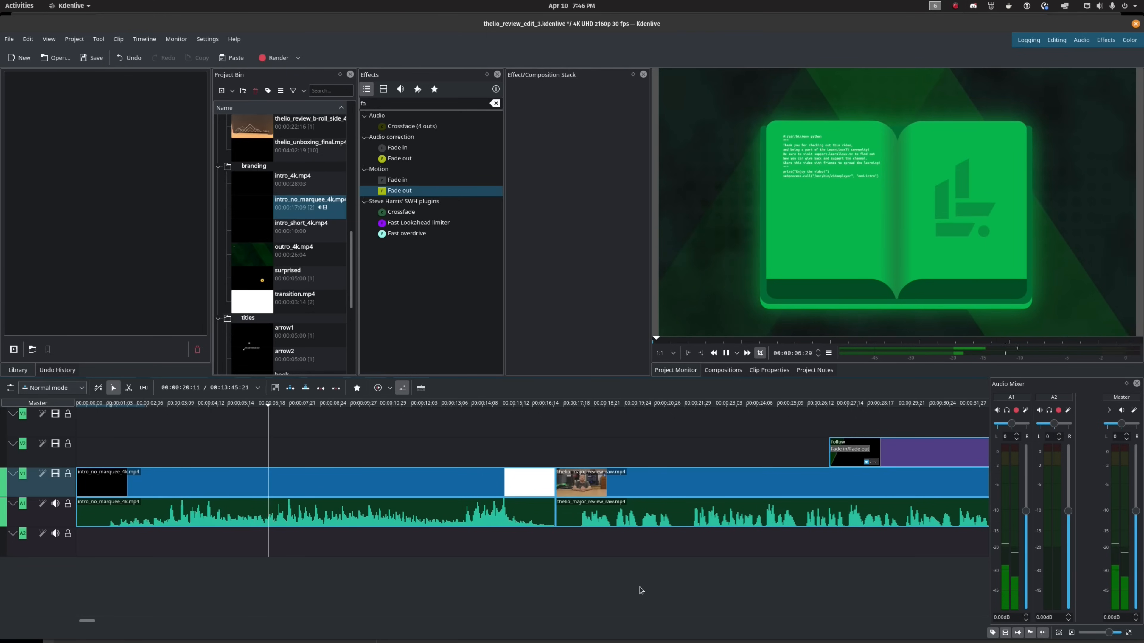
pyautogui.click(324, 403)
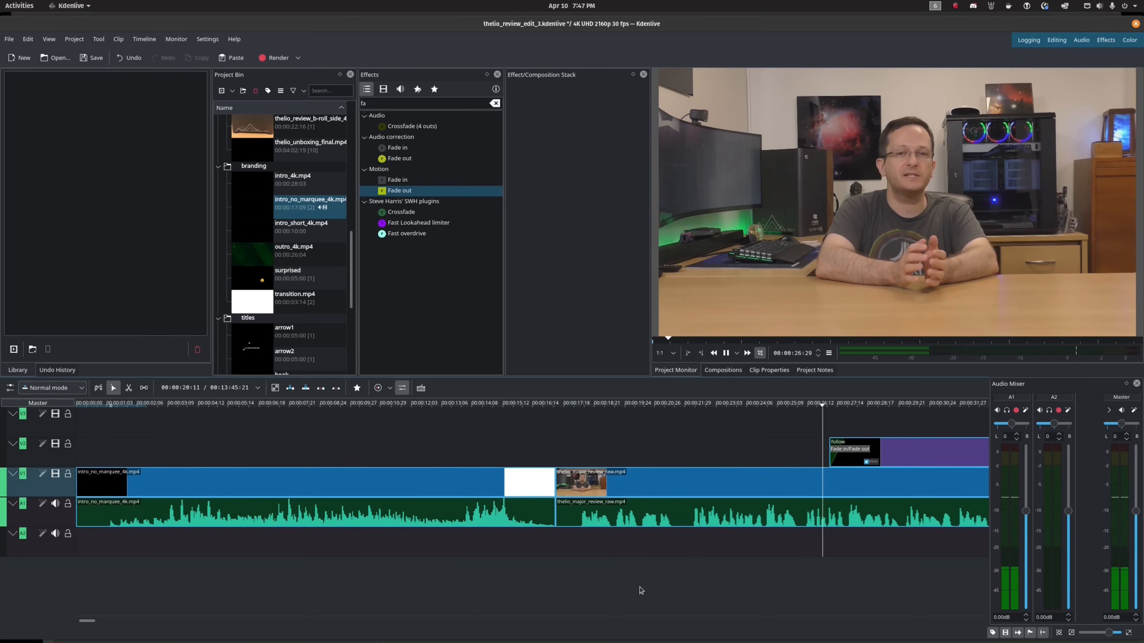
pyautogui.click(725, 352)
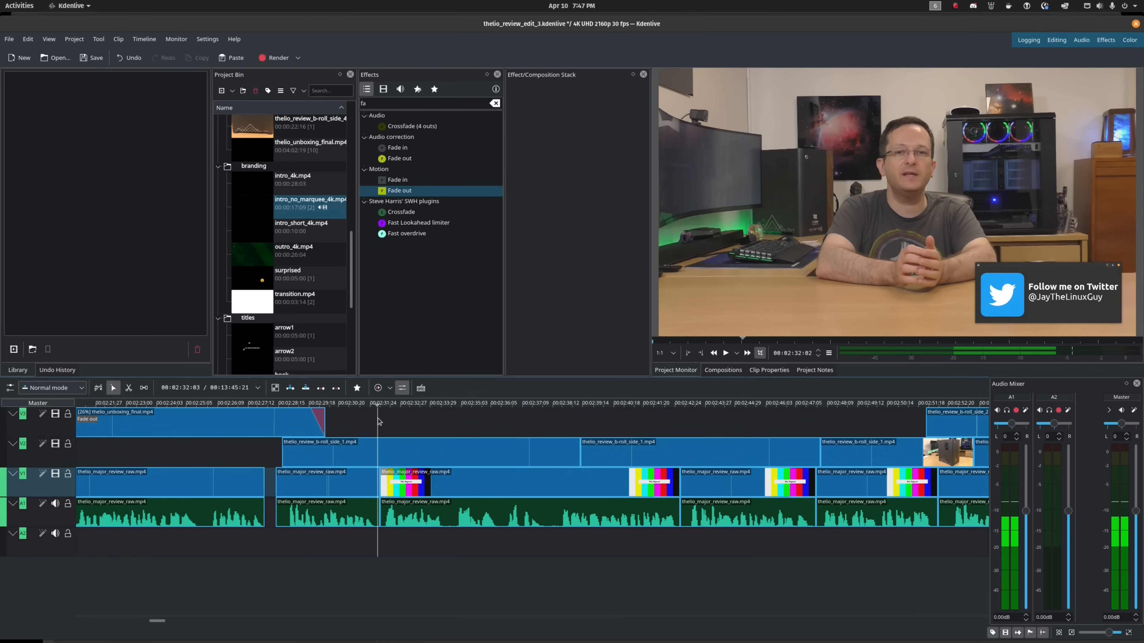
# Step: Play the timeline from around 2:32 to preview the Thelio case b-roll shot
pyautogui.click(725, 352)
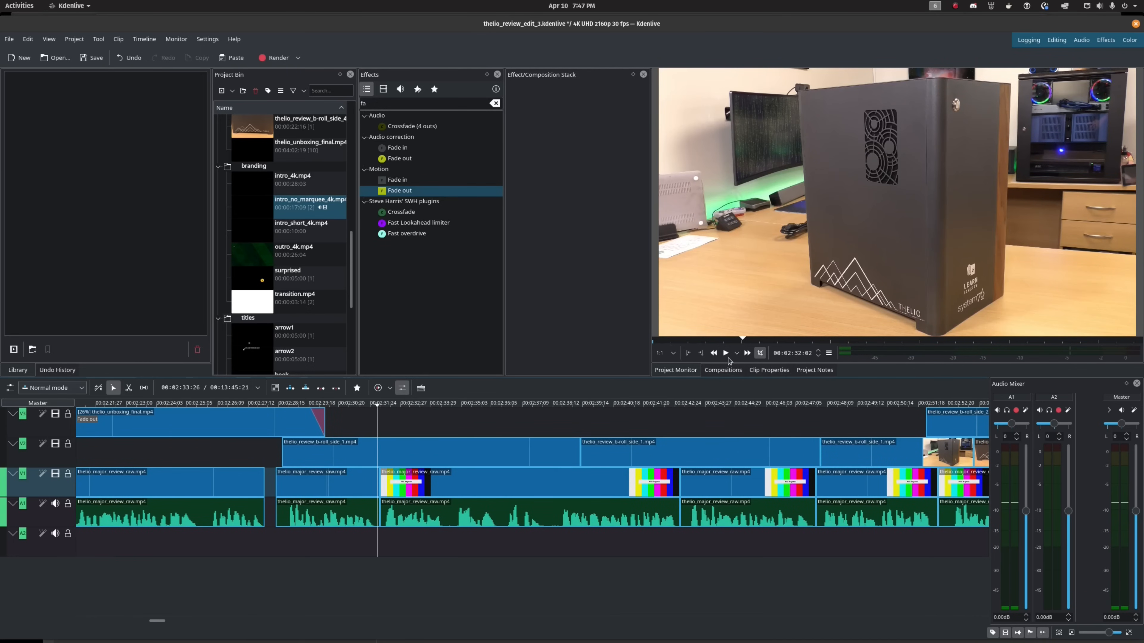
pyautogui.click(725, 352)
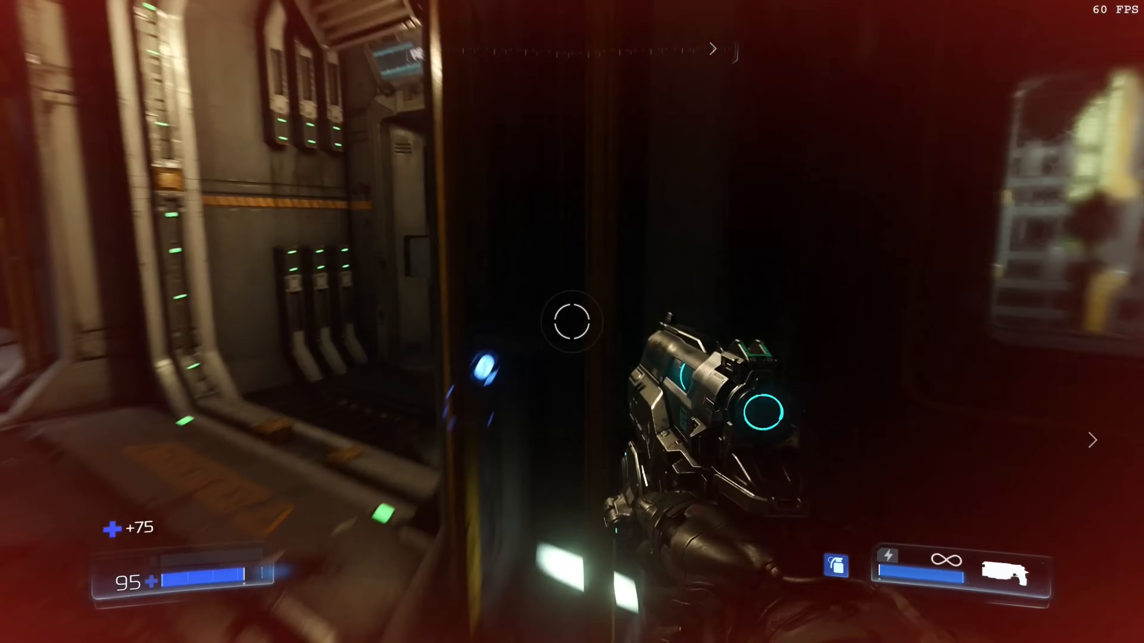
pyautogui.moveTo(571, 322)
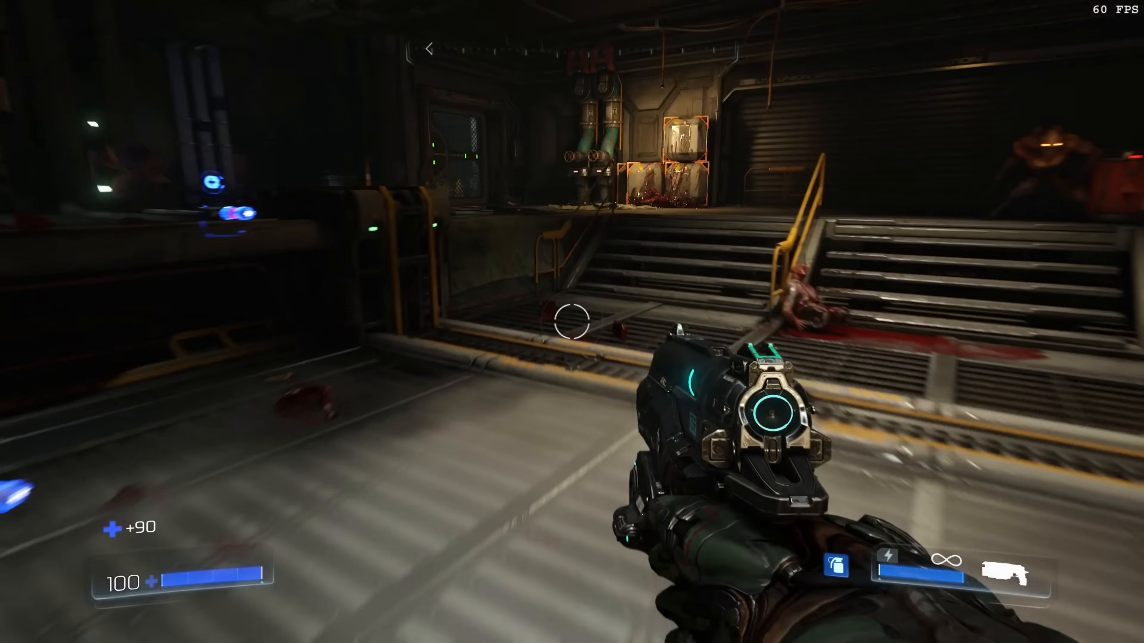